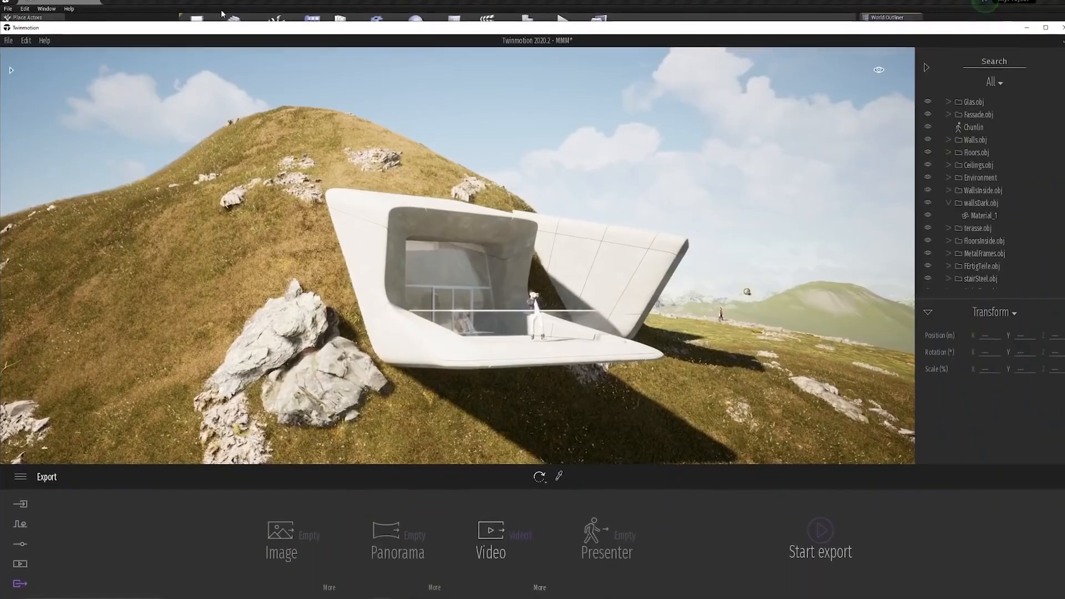
Export the Baku presentation from the Export panel for online sharing in Presenter Cloud
click(9, 40)
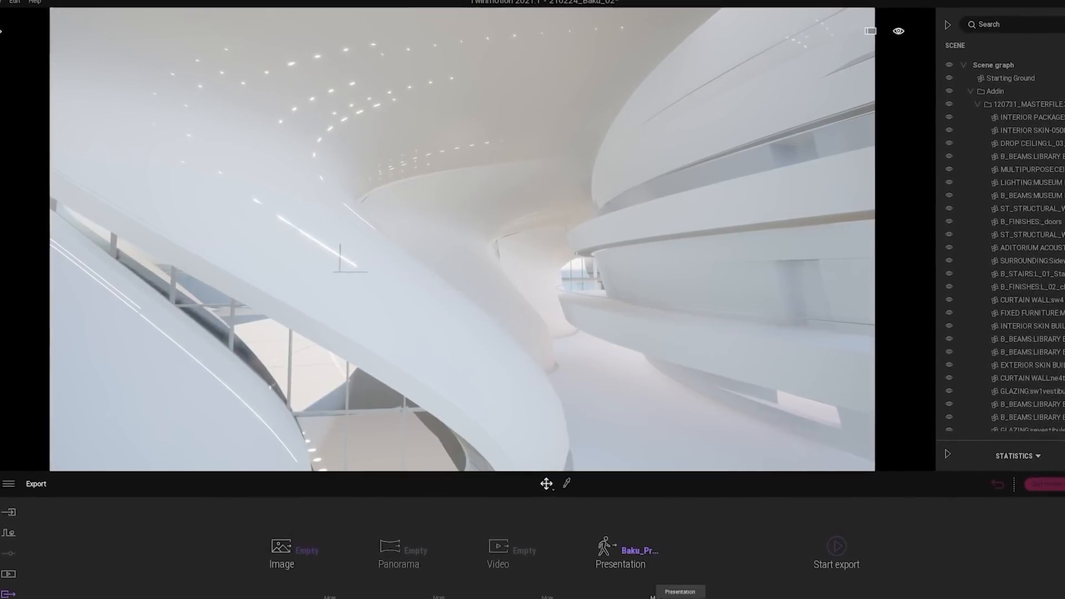
click(620, 552)
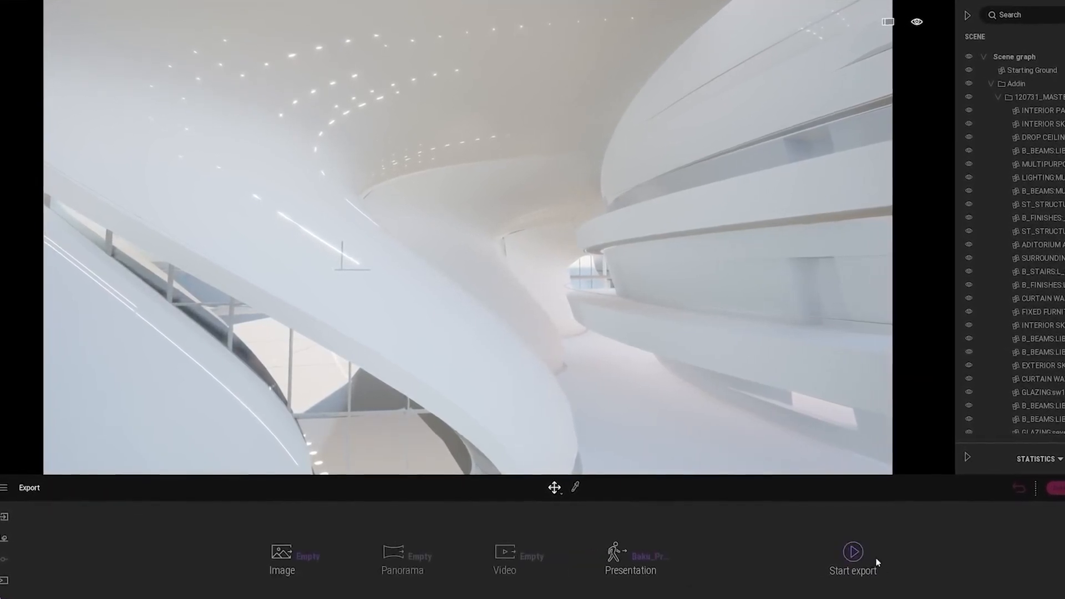
click(853, 551)
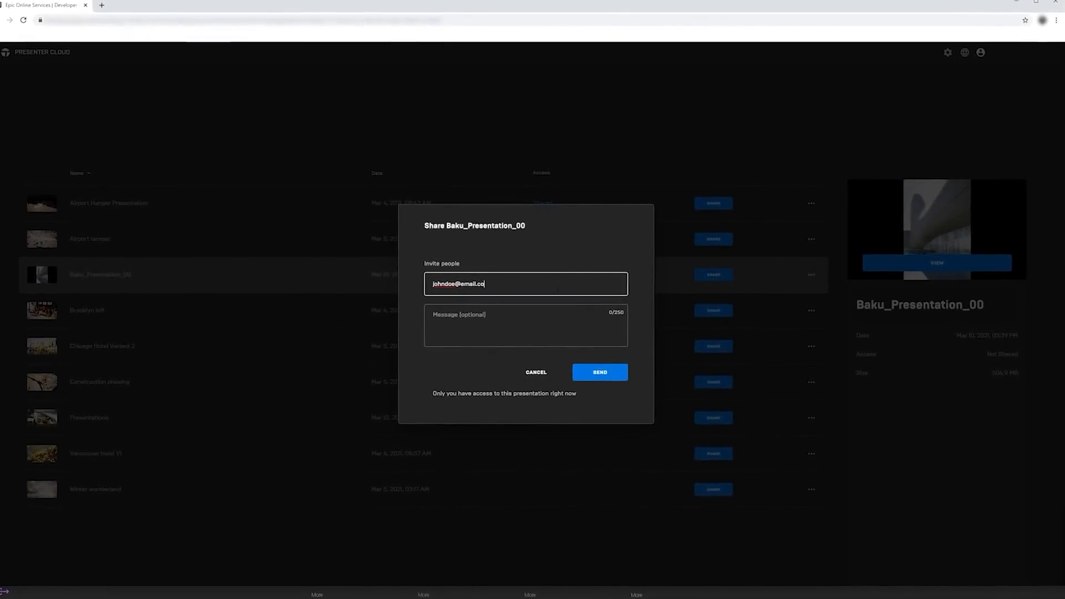
Send the share invitation for Baku_Presentation_00 and open it for viewing
click(598, 372)
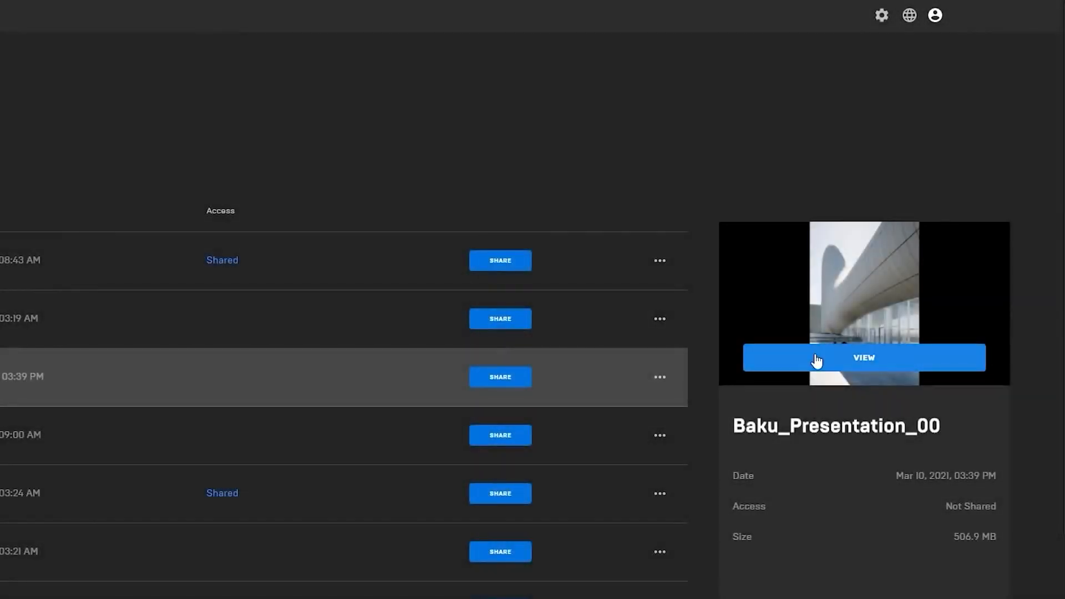
click(863, 357)
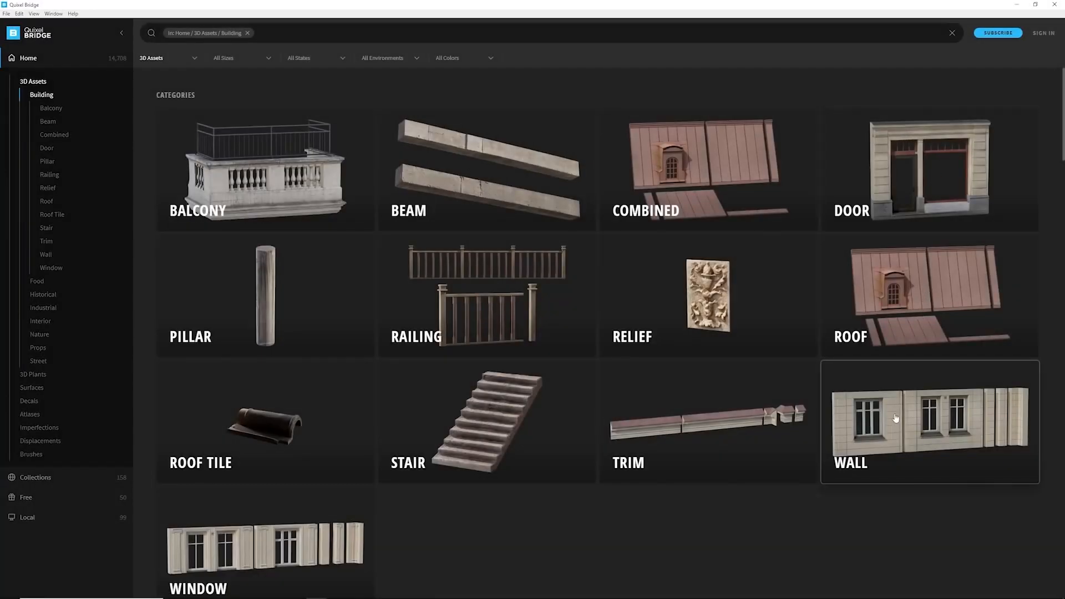
Open the Wall category among Quixel Bridge's building assets
click(929, 421)
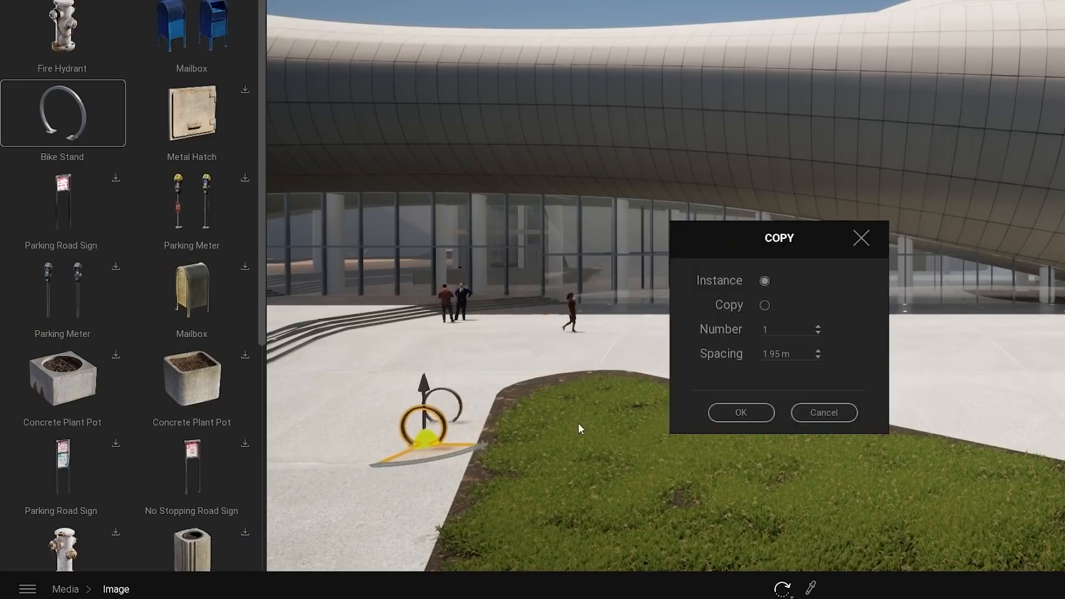
Duplicate the plaza bike stand as an instanced copy
click(819, 326)
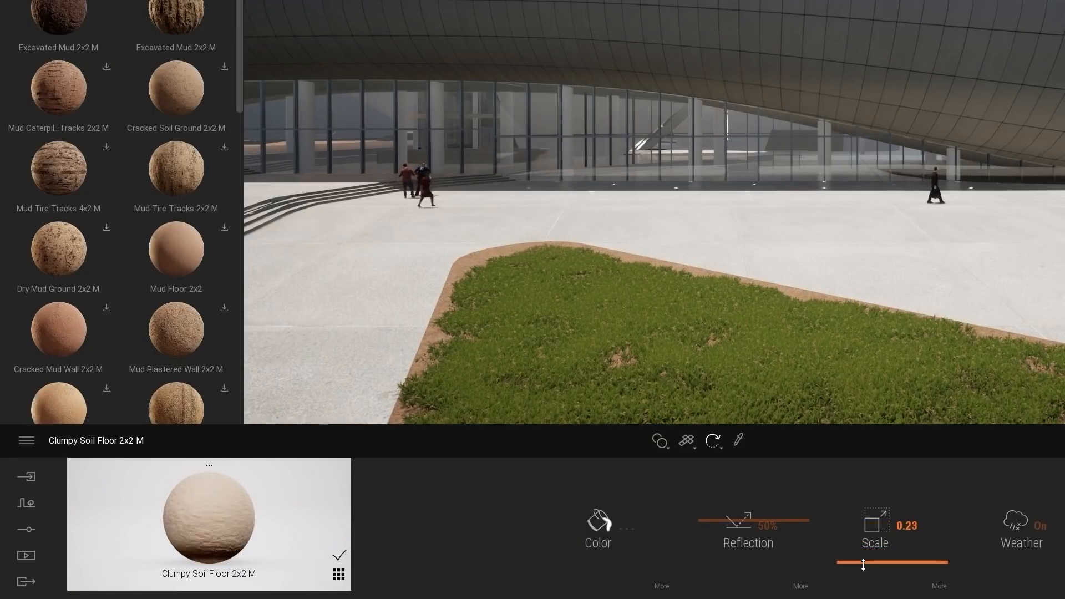
Reduce the lawn border's Clumpy Soil Floor 2x2 M material scale to 0.23
click(598, 520)
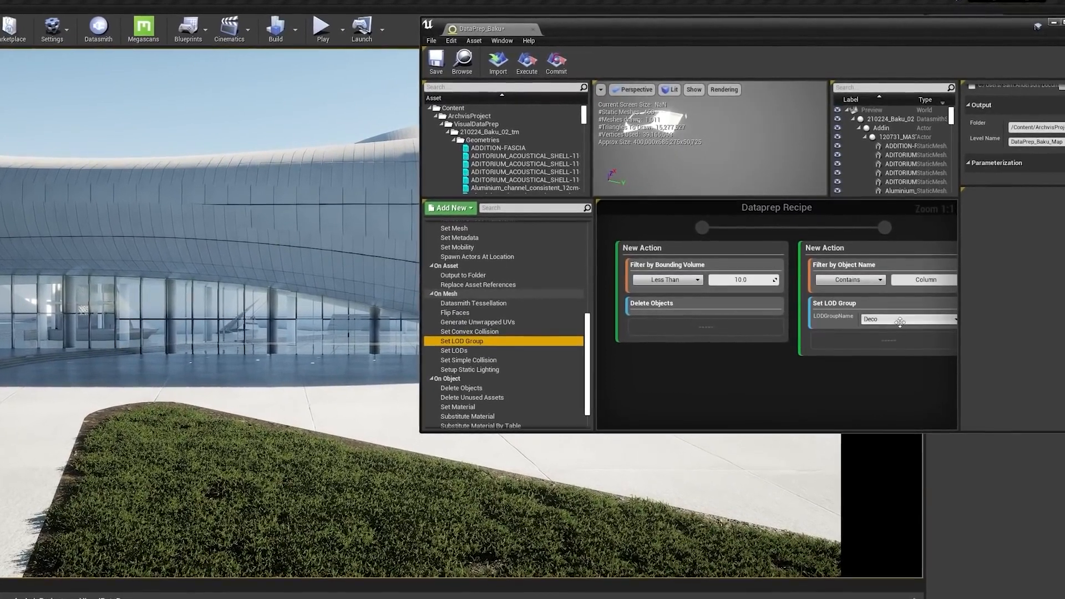
Switch the recipe's LOD group away from Deco and select REVISED_MULLION under Light
click(907, 319)
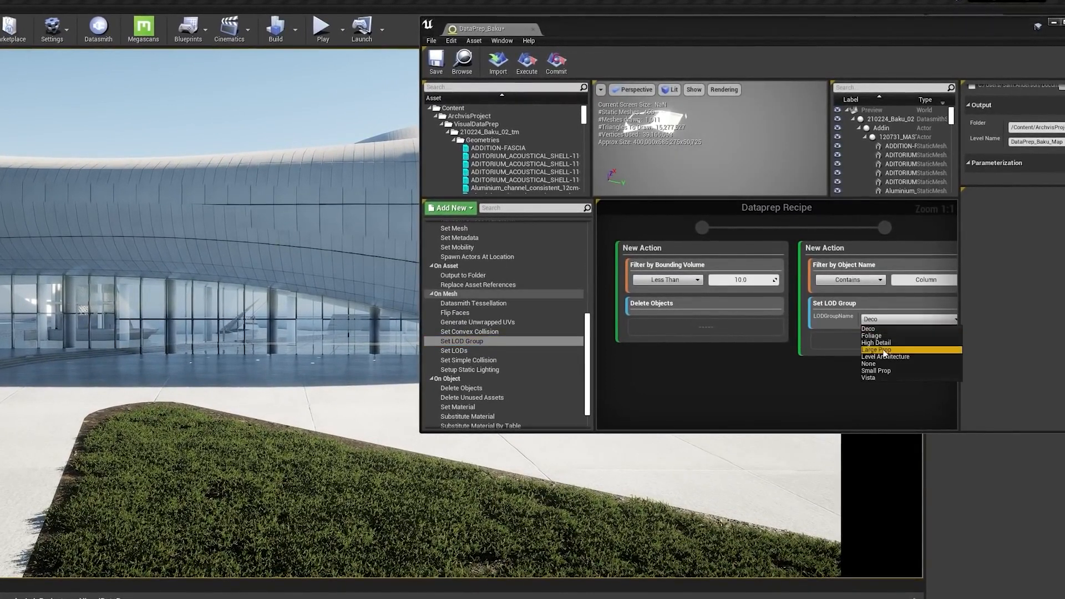
click(877, 350)
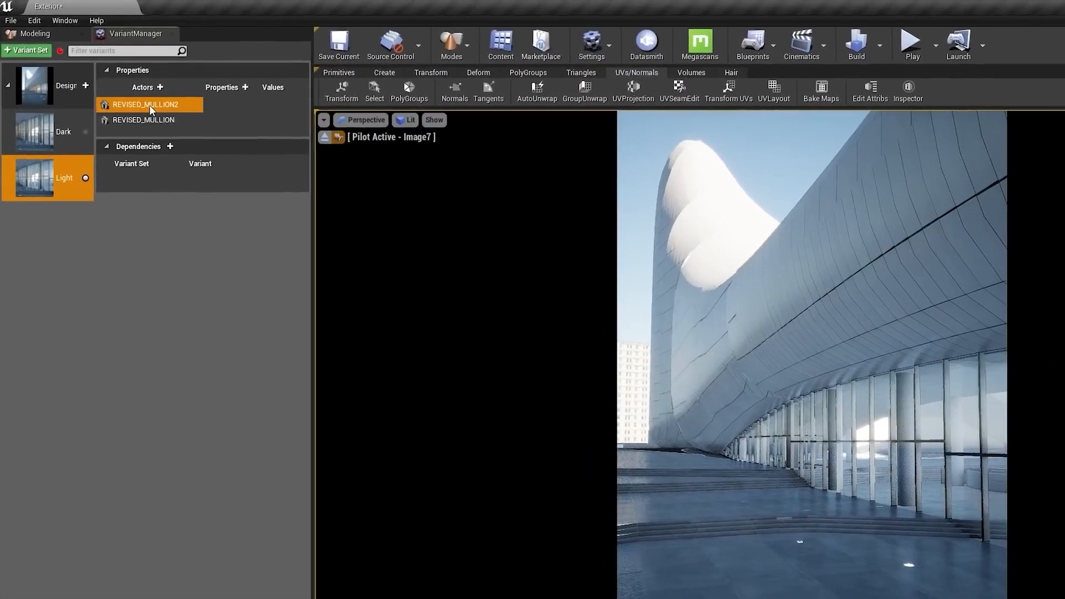
click(147, 125)
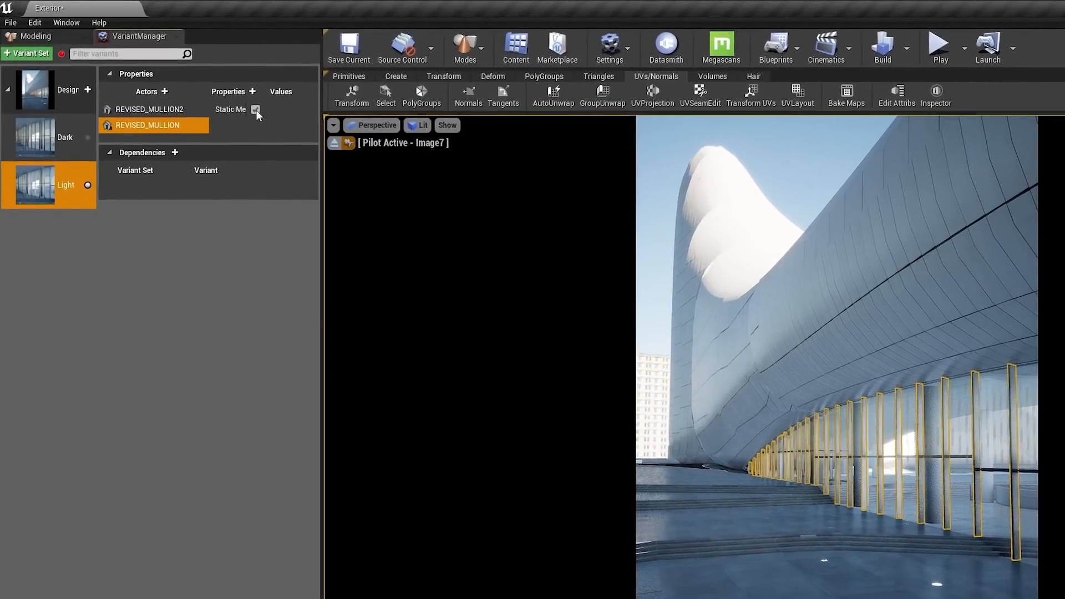